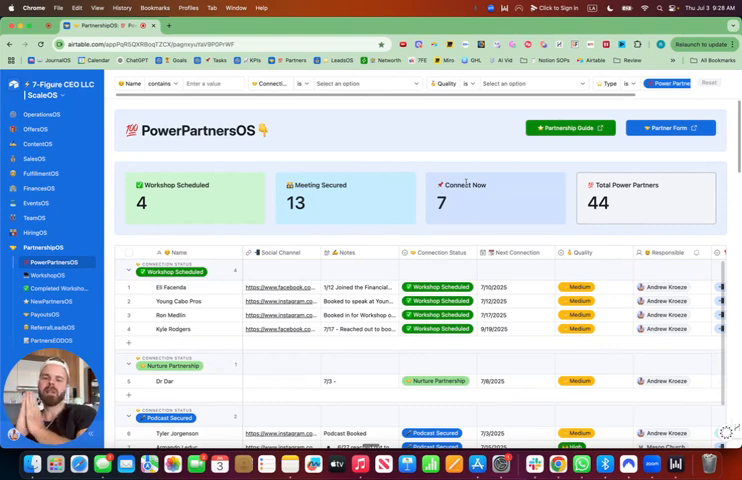
Expand the first Podcast Secured partner's record and scroll through its social and research fields
scroll("down", 3)
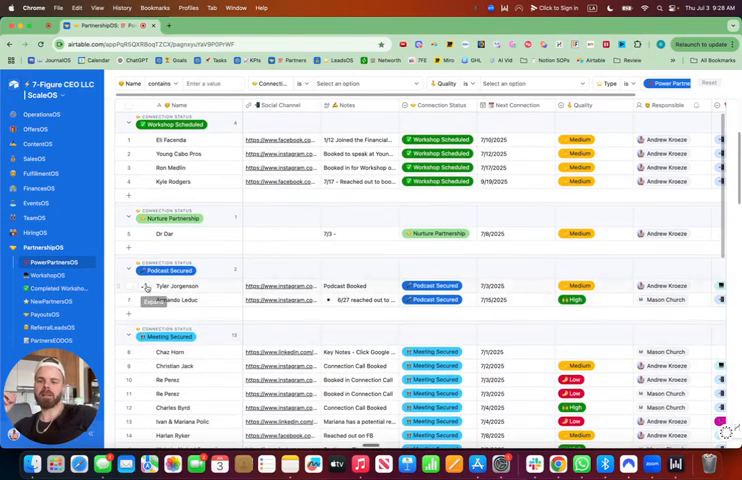
left_click(145, 286)
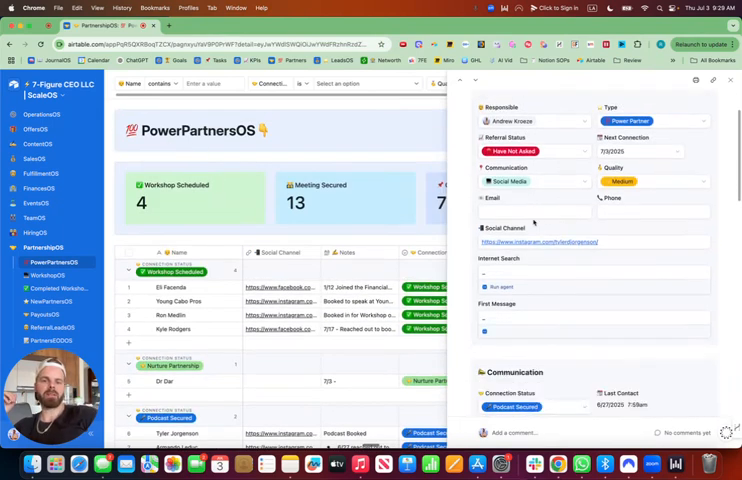
scroll("down", 3)
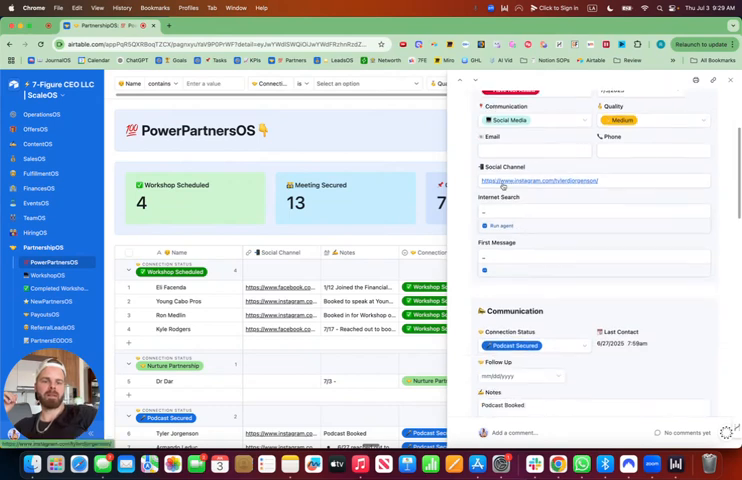
scroll("down", 3)
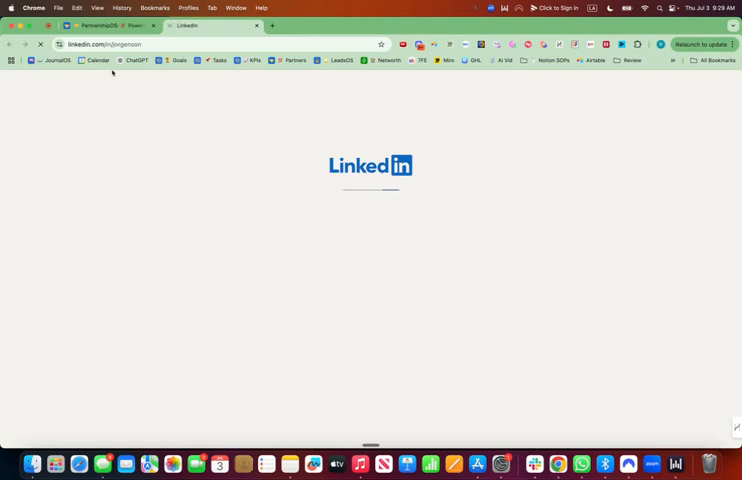
Open the partner's LinkedIn profile from the Social Channel link
left_click(107, 25)
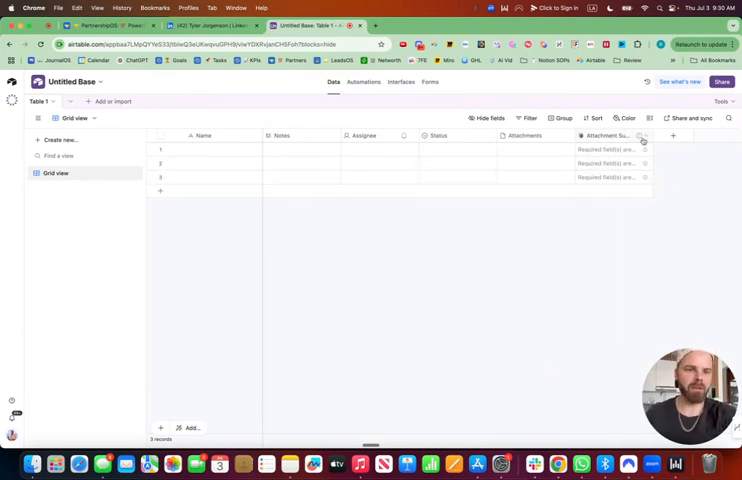
Delete Attachment Summary, Attachments, Status, Assignee and Notes, then begin typing row one's name
left_click(643, 135)
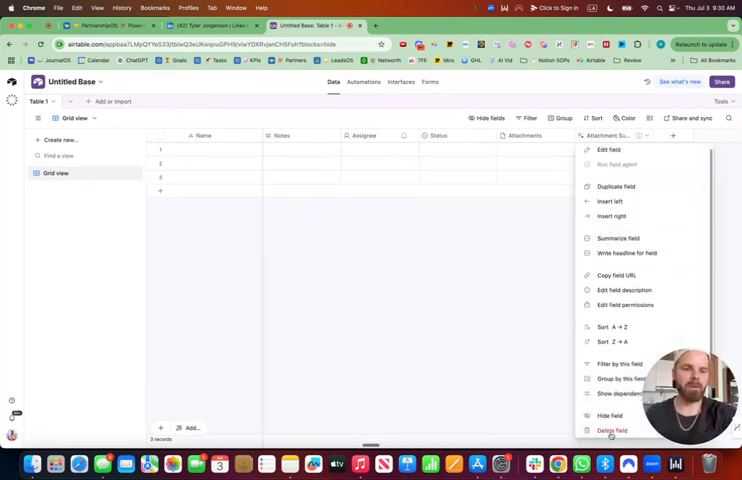
left_click(611, 430)
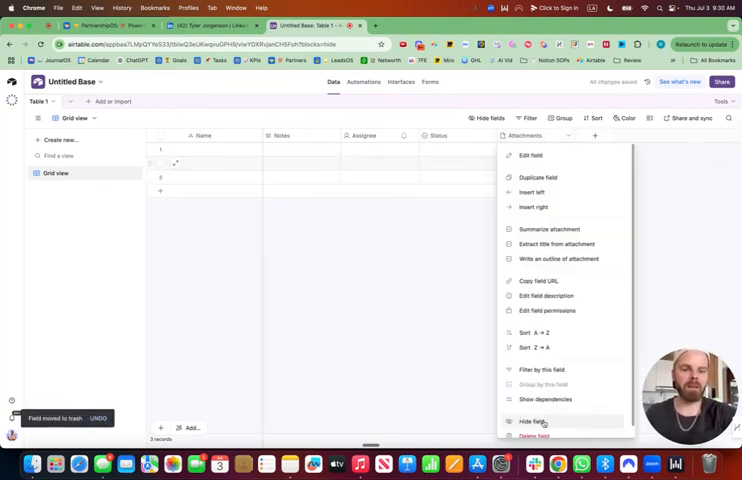
left_click(531, 421)
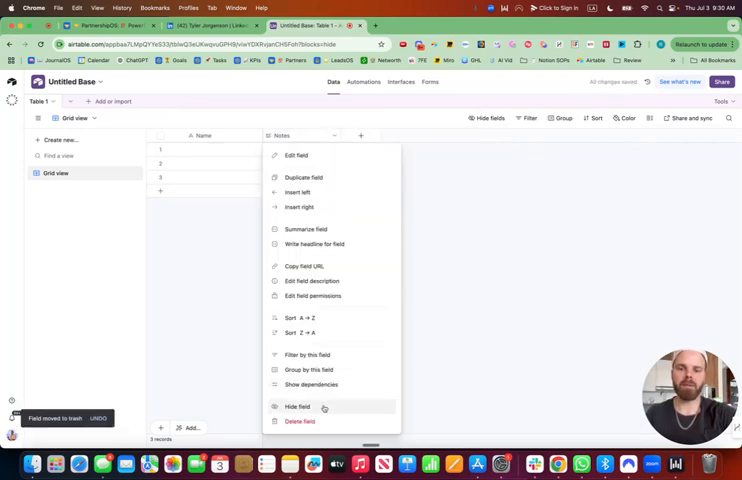
left_click(300, 421)
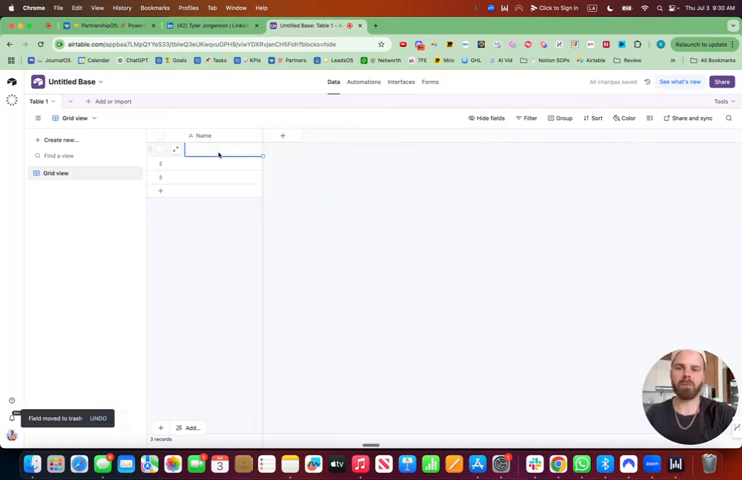
left_click(218, 150)
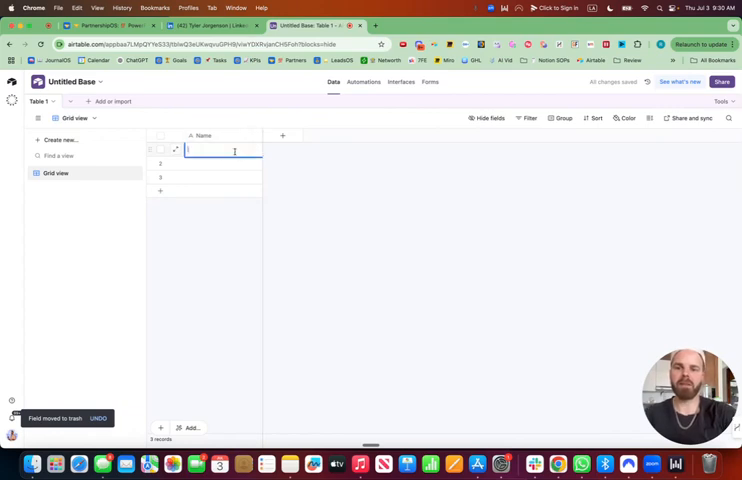
type("a")
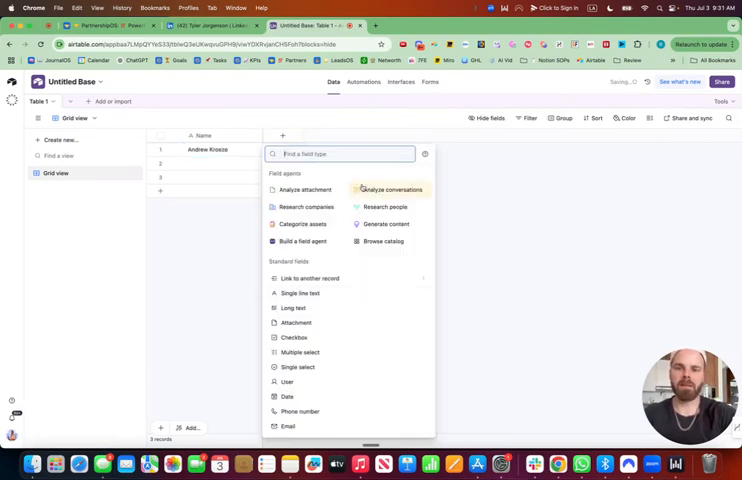
Add a URL field named 'Social Link'
type("url")
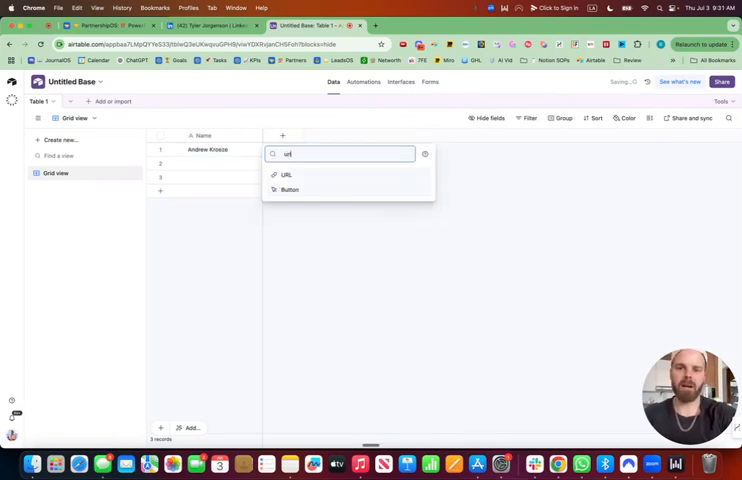
left_click(286, 174)
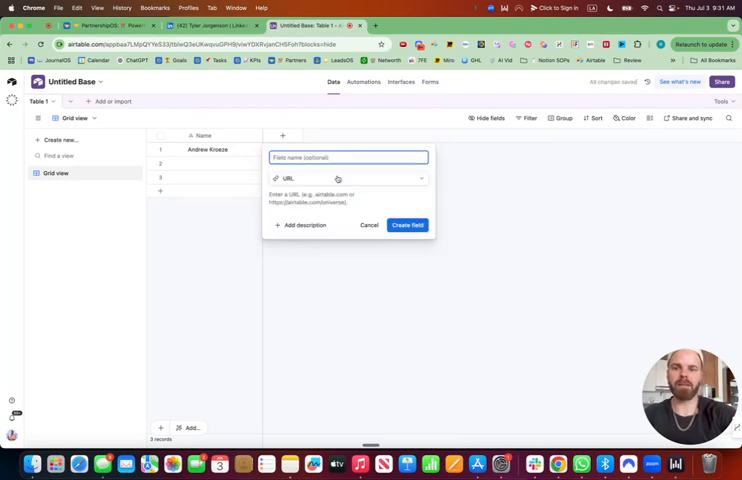
type("Social Link")
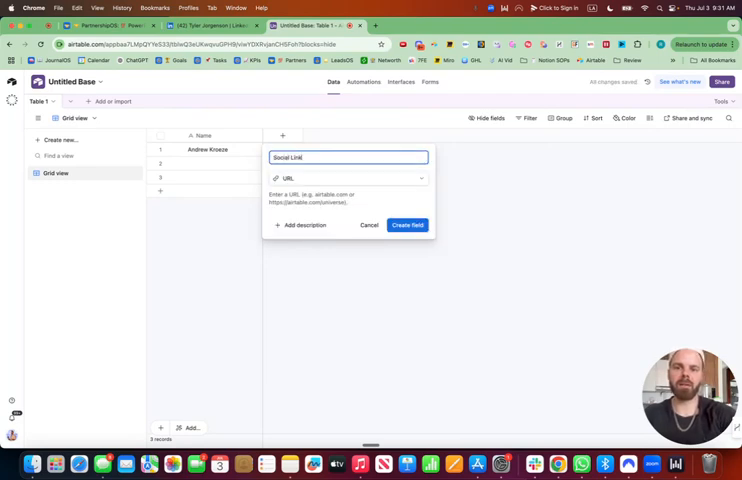
left_click(407, 224)
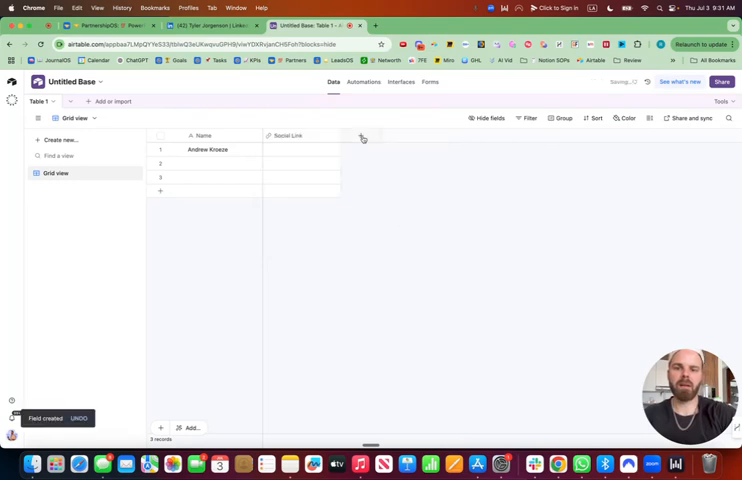
Add a long text field named 'Notes' with rich text formatting enabled
type("No")
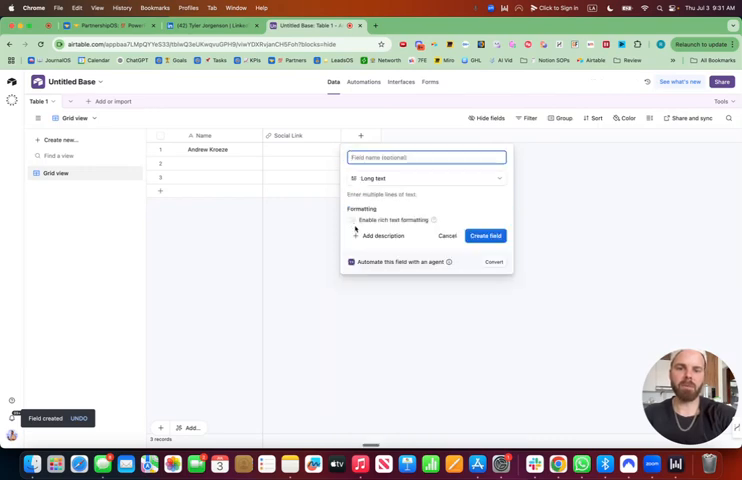
left_click(351, 220)
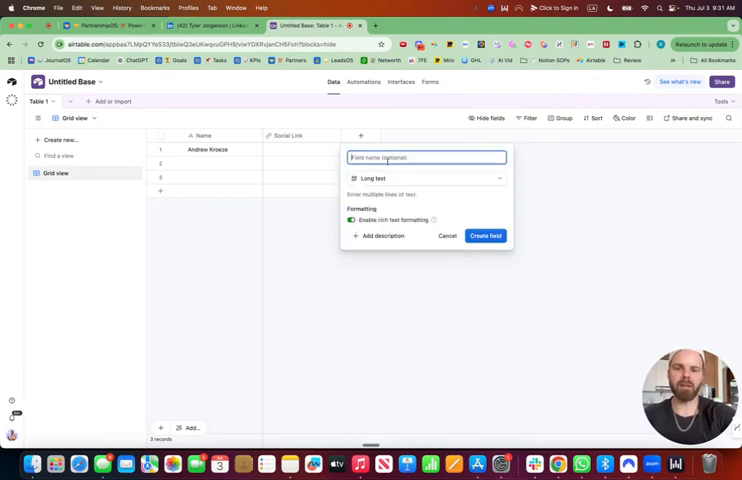
type("Notes")
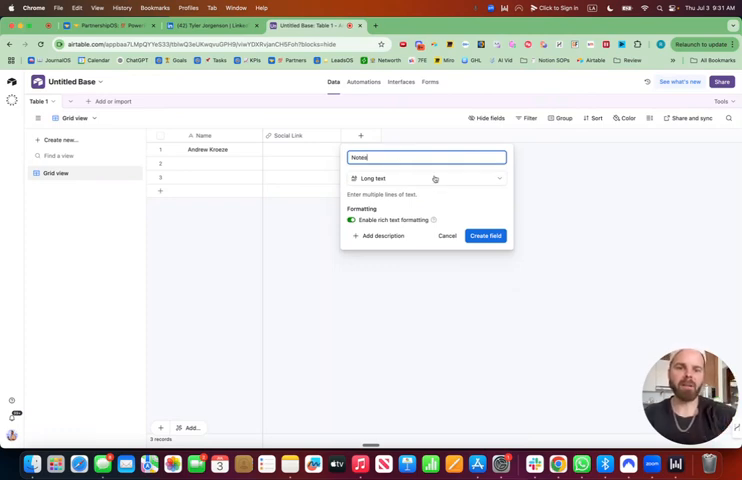
left_click(485, 235)
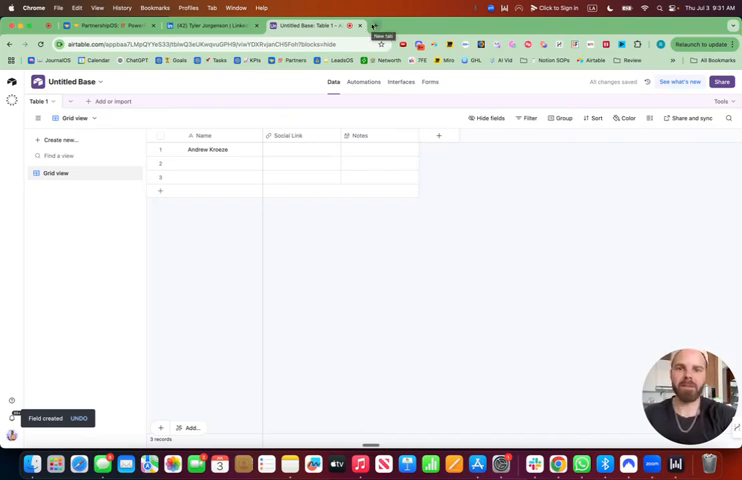
Go to facebook.com, open your own profile, and select its web address
type("facebook.com")
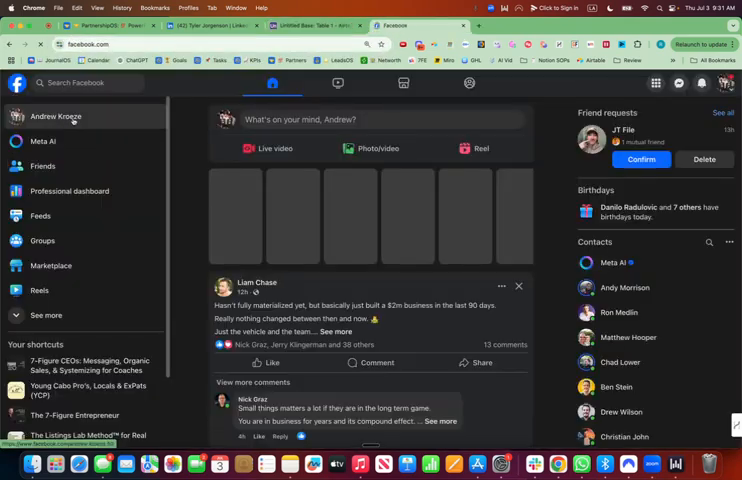
left_click(56, 116)
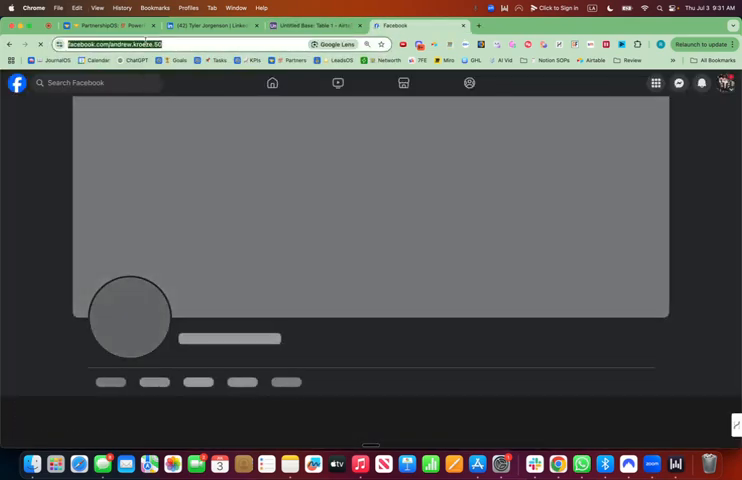
left_click(310, 25)
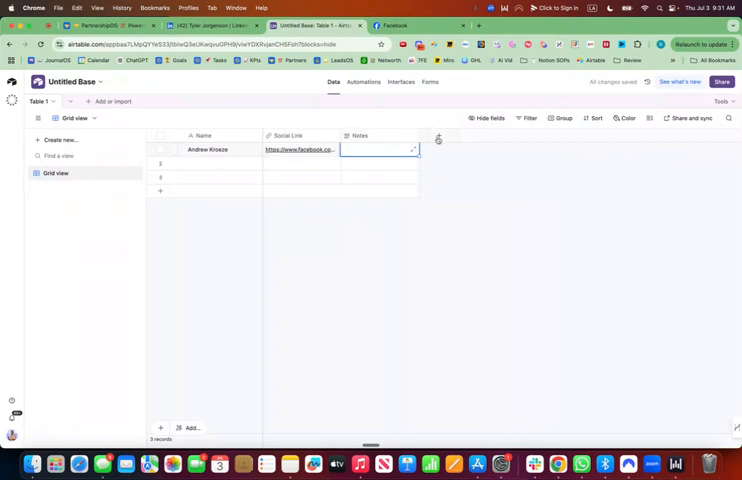
Enter the link and an 'Andrew' note for the first record, then start an AI research agent field
type("A")
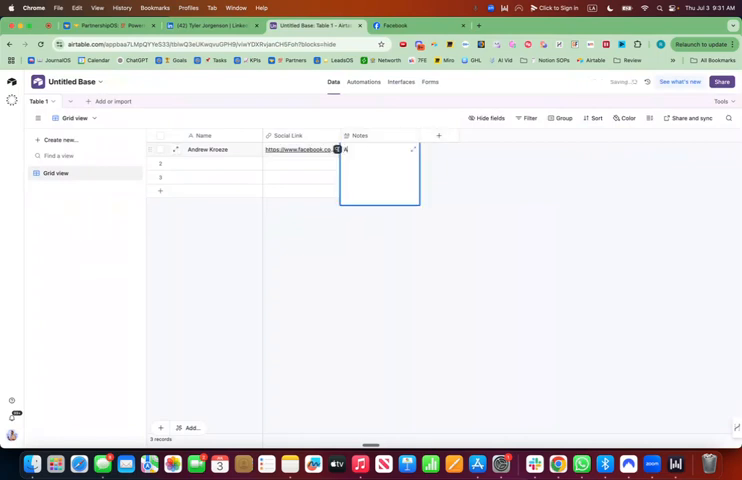
type("Andrew is handsome")
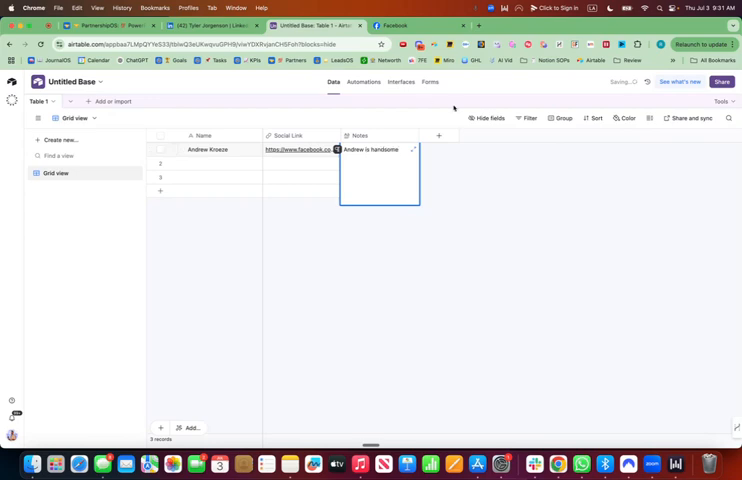
left_click(438, 135)
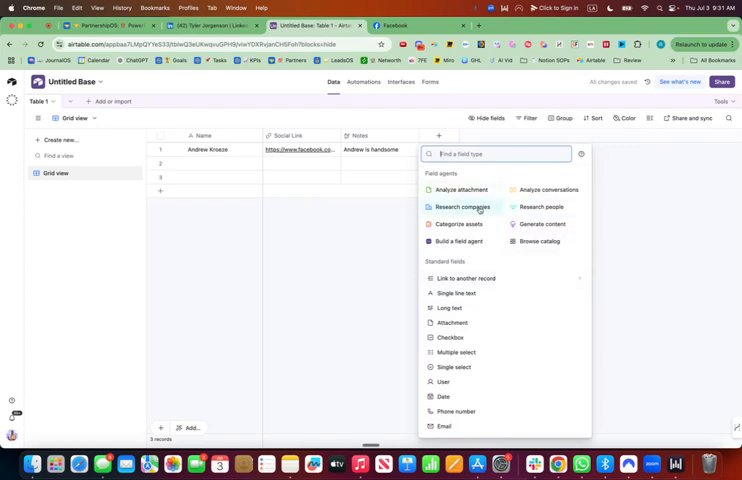
left_click(461, 207)
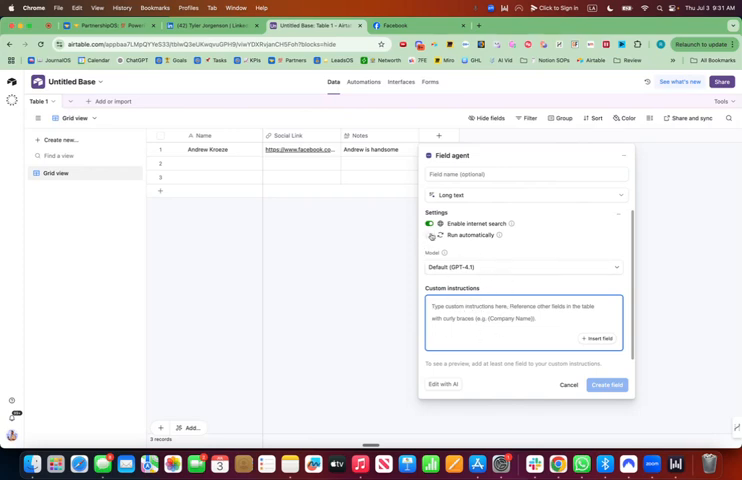
Discard the unfinished agent and reference the Name and Social Link fields in the agent instructions
left_click(568, 385)
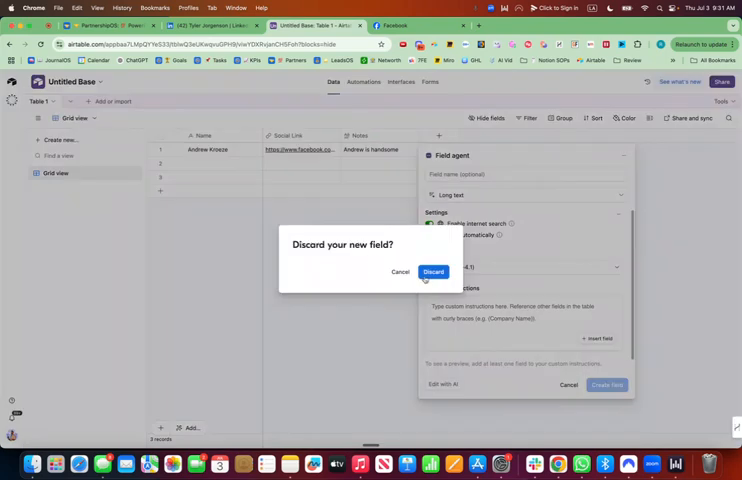
left_click(433, 272)
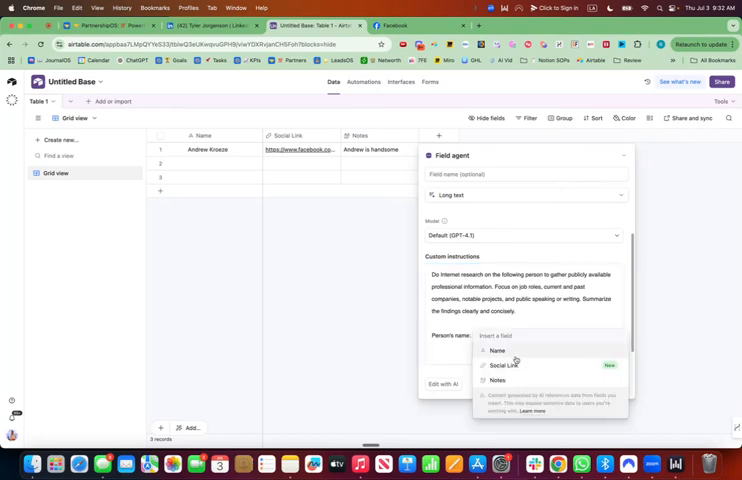
left_click(496, 350)
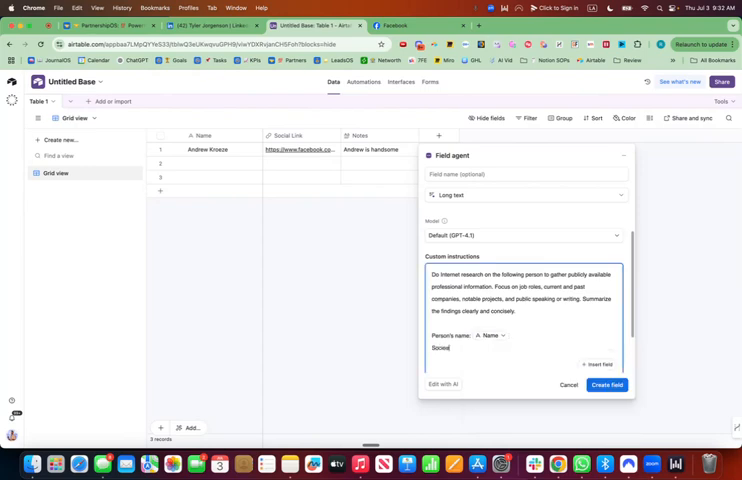
type("Social")
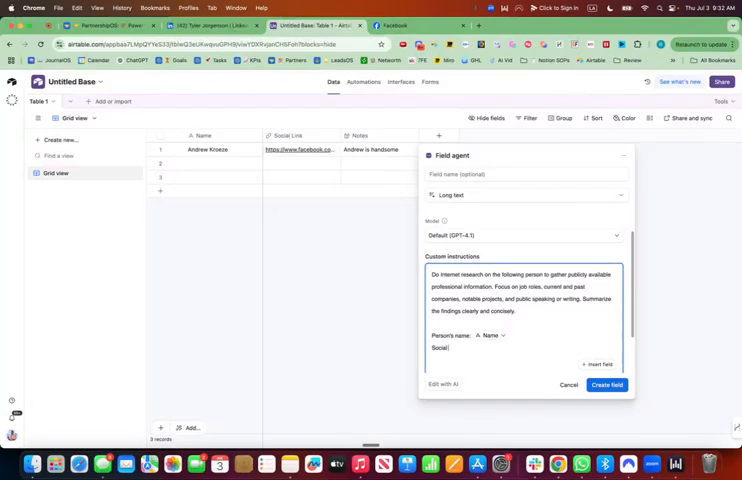
type("Link")
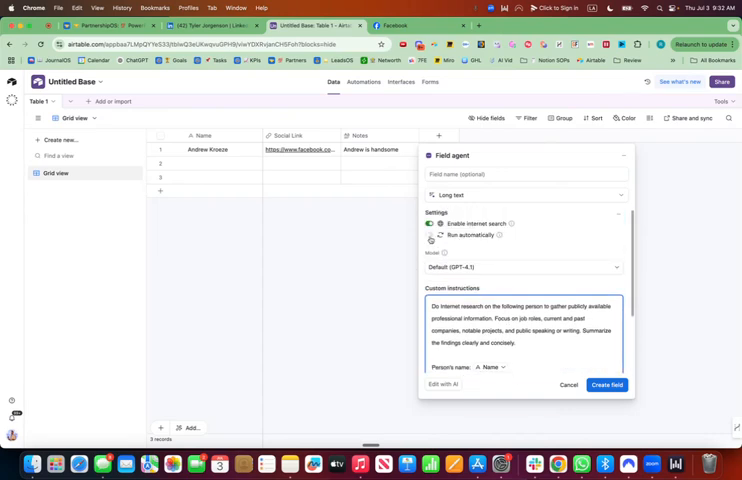
Enable Run automatically, name the field 'Research', and create it
left_click(524, 267)
type("AI")
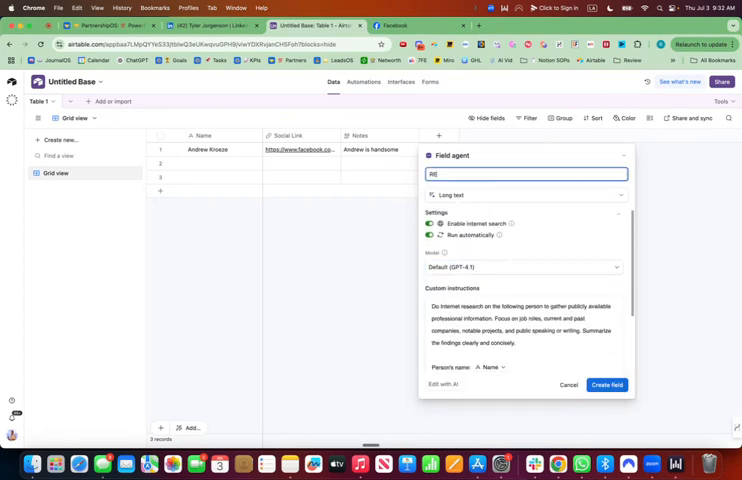
type("Reseal")
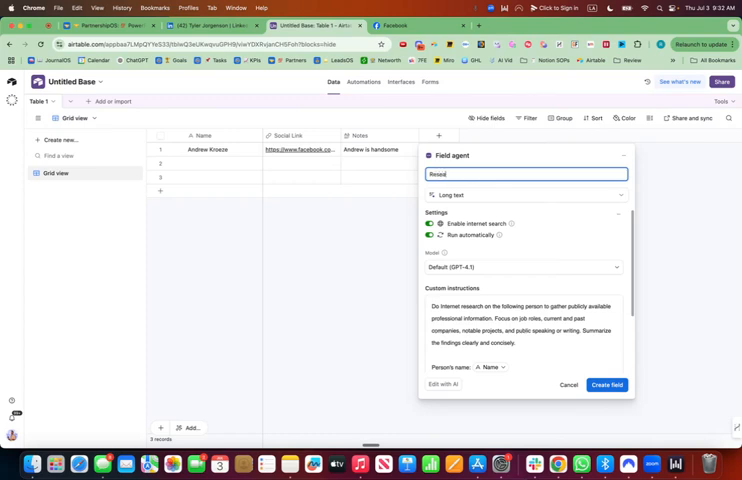
left_click(606, 385)
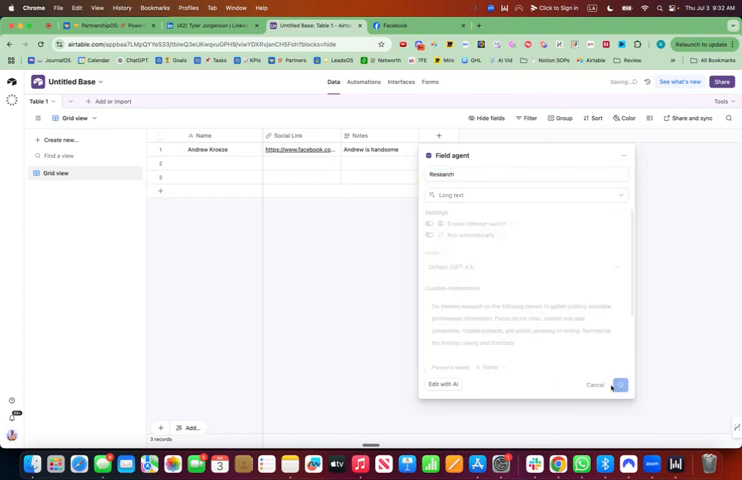
left_click(620, 384)
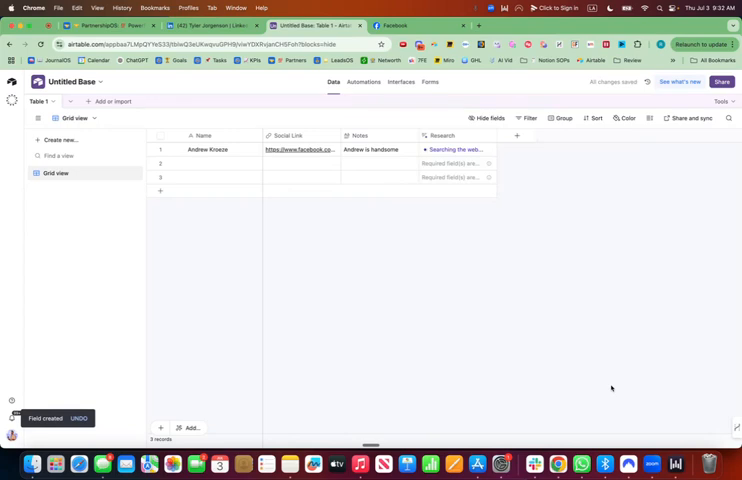
left_click(160, 163)
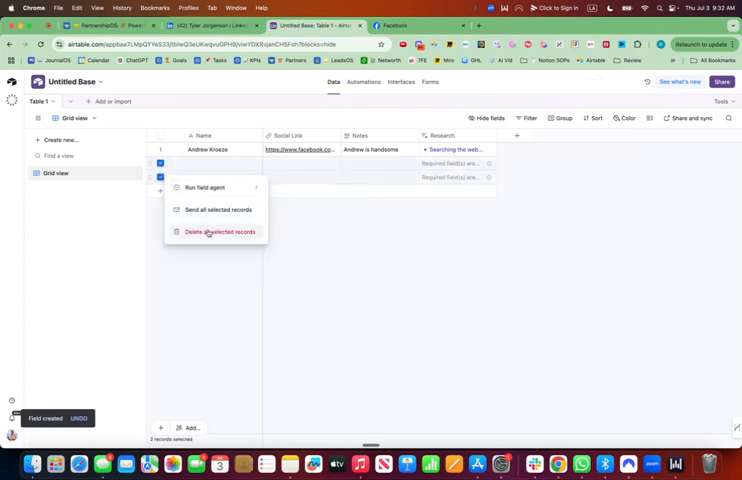
left_click(224, 231)
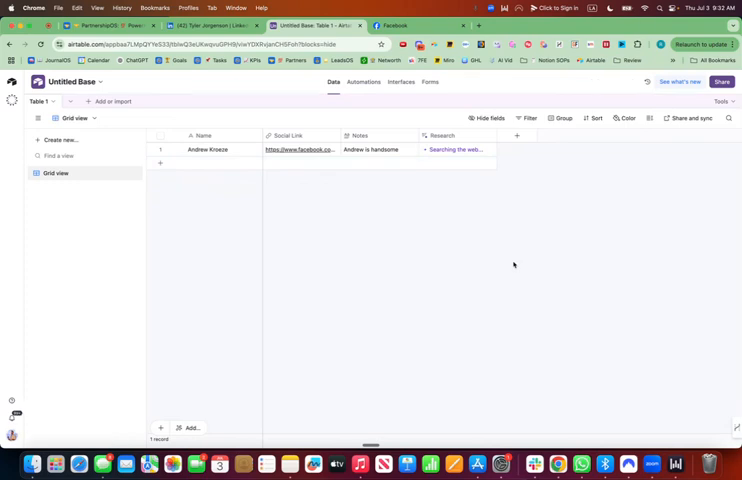
mouse_move(346, 310)
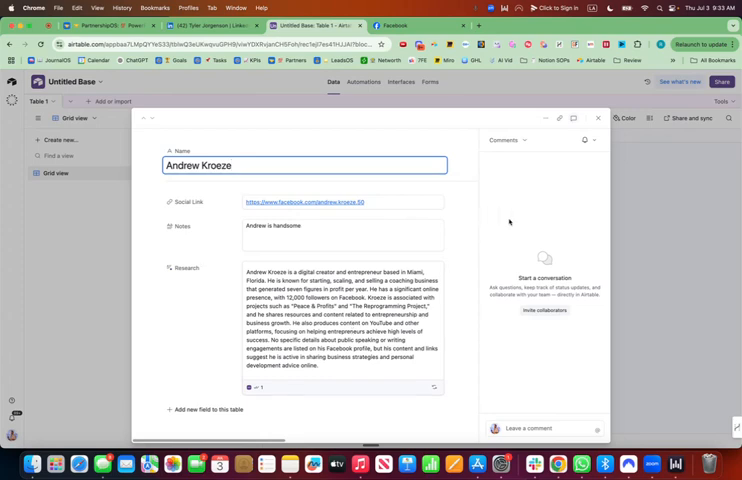
left_click(598, 118)
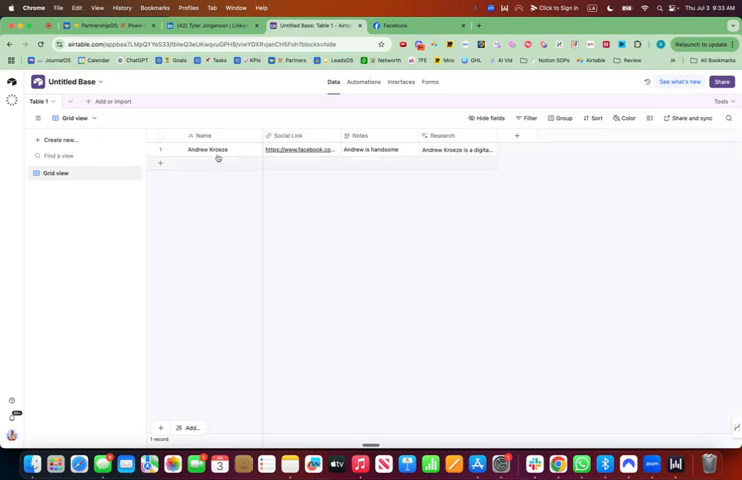
Rename both the grid view and Table 1 to 'Partner Research'
right_click(55, 173)
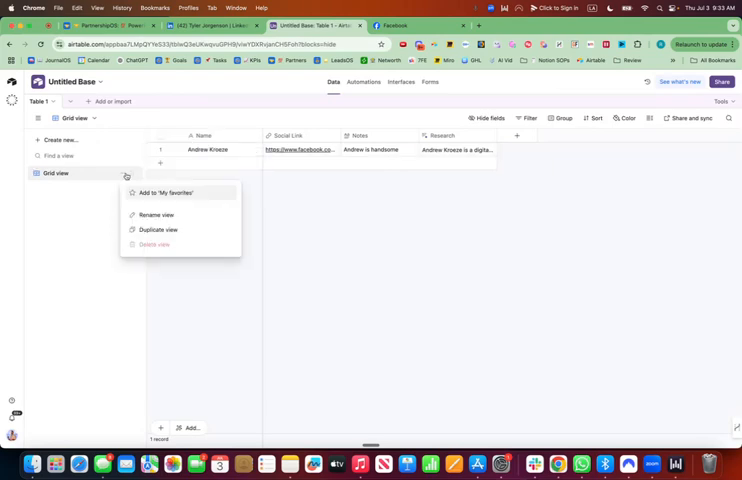
left_click(157, 215)
type("Partner R")
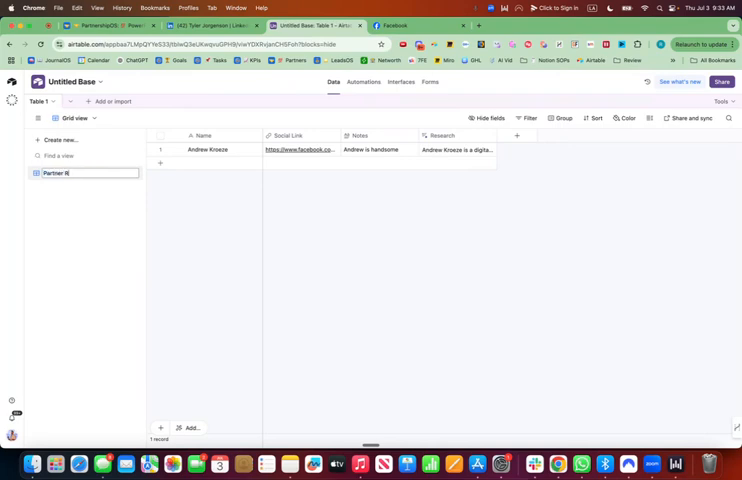
type("esearch")
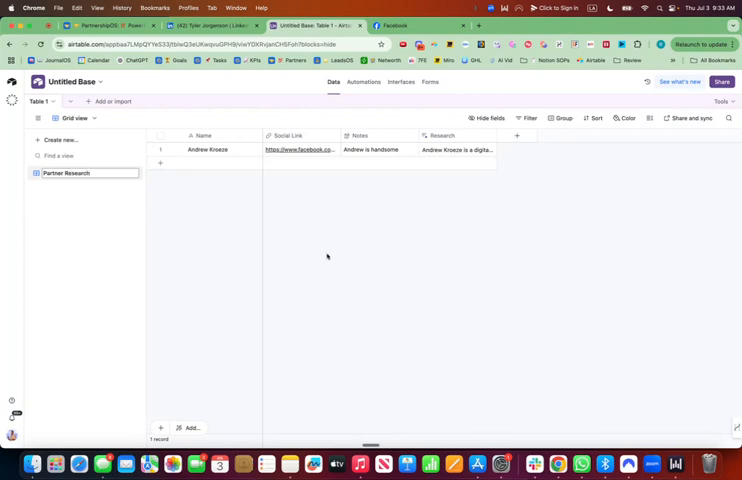
left_click(70, 101)
type("Partner Research")
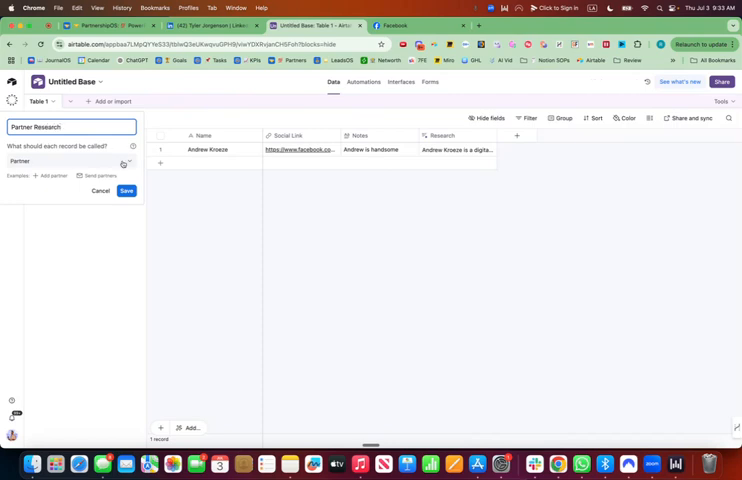
left_click(400, 82)
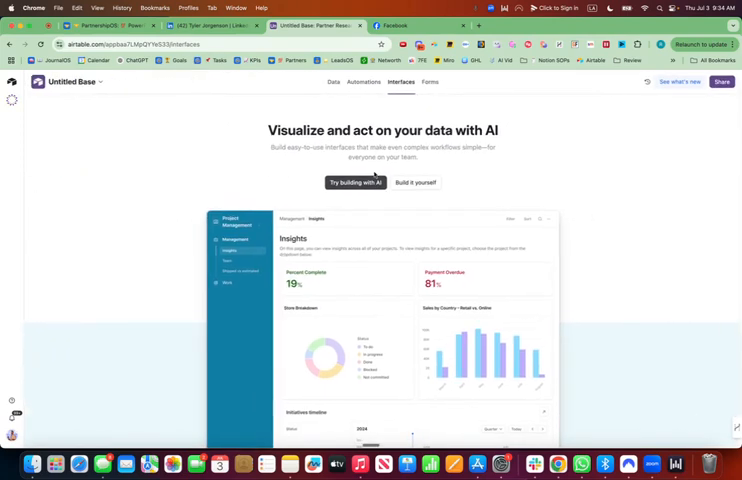
Build an interface from scratch named 'Partner Research' and continue to the layout choice
left_click(415, 182)
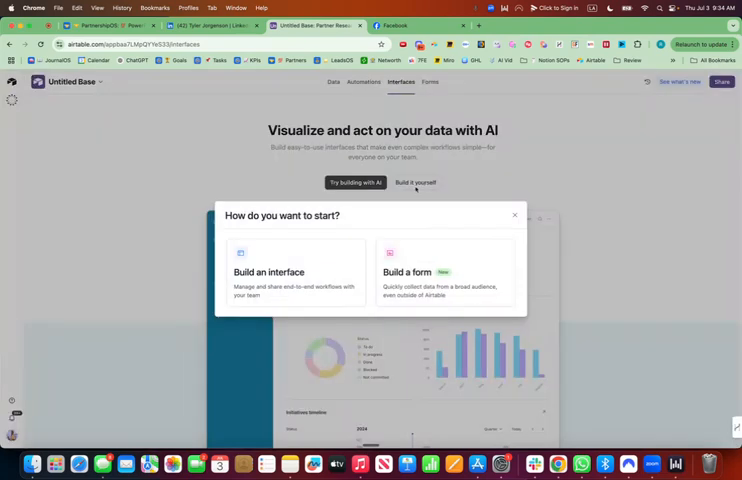
left_click(295, 271)
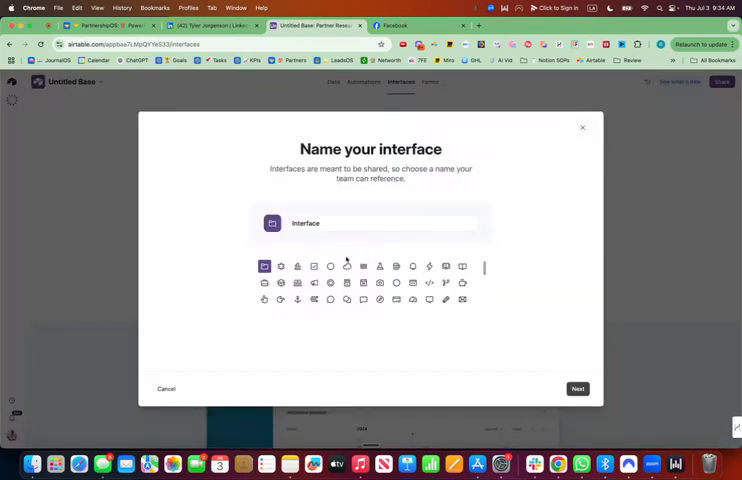
type("Part")
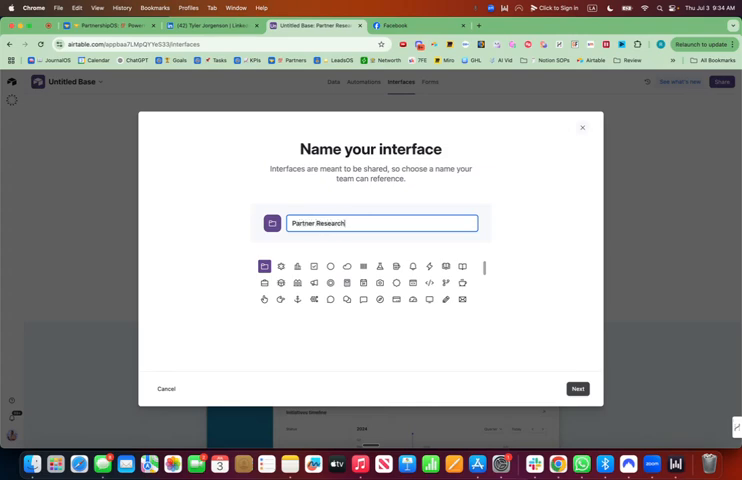
left_click(578, 389)
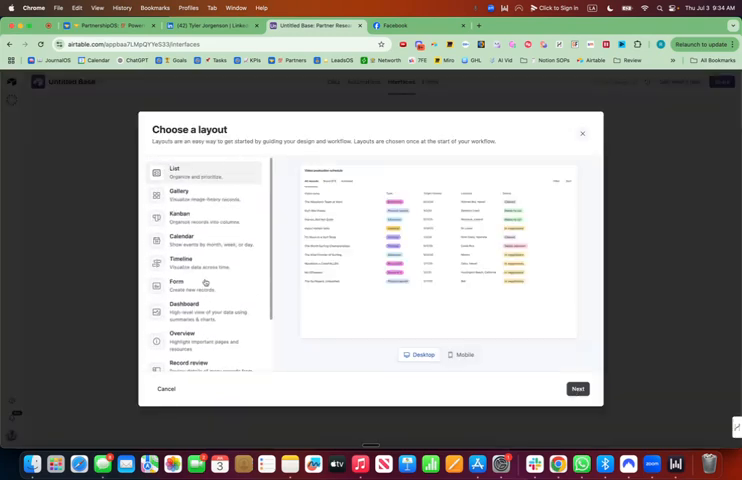
Pick the Record review layout, previewing it on mobile and then desktop
scroll("down", 3)
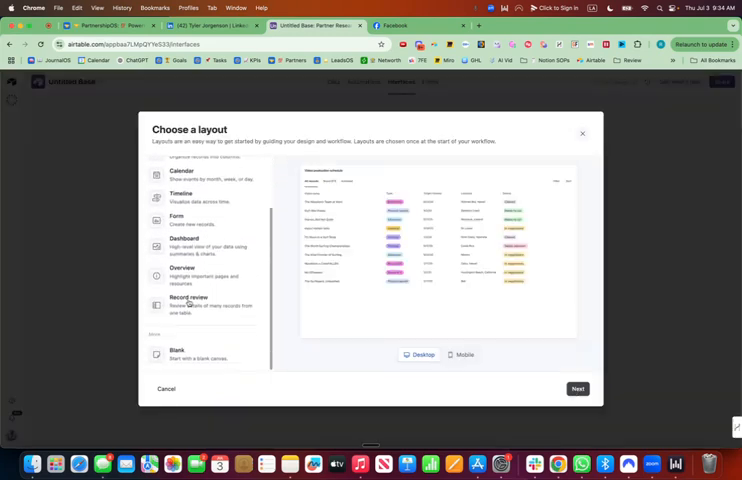
left_click(190, 300)
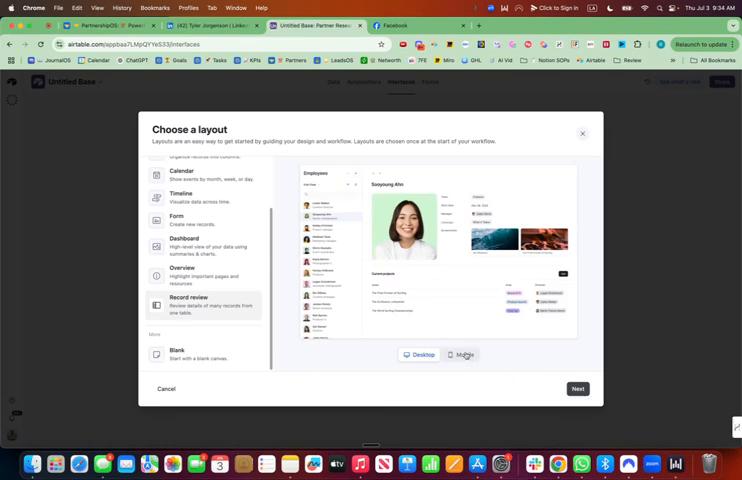
left_click(464, 354)
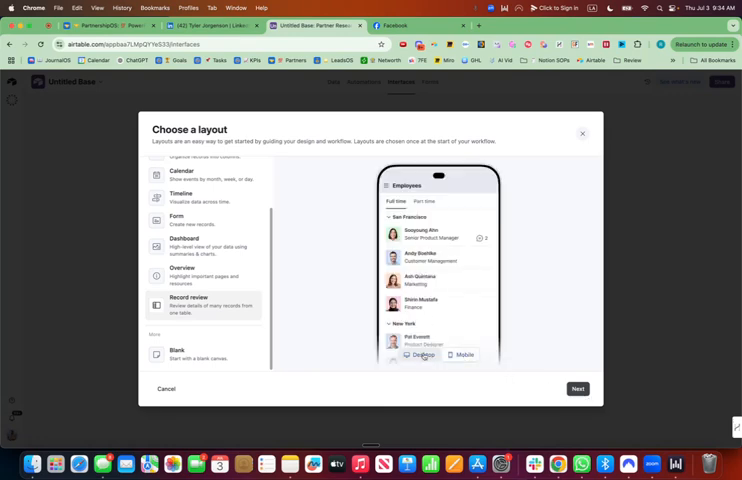
left_click(577, 388)
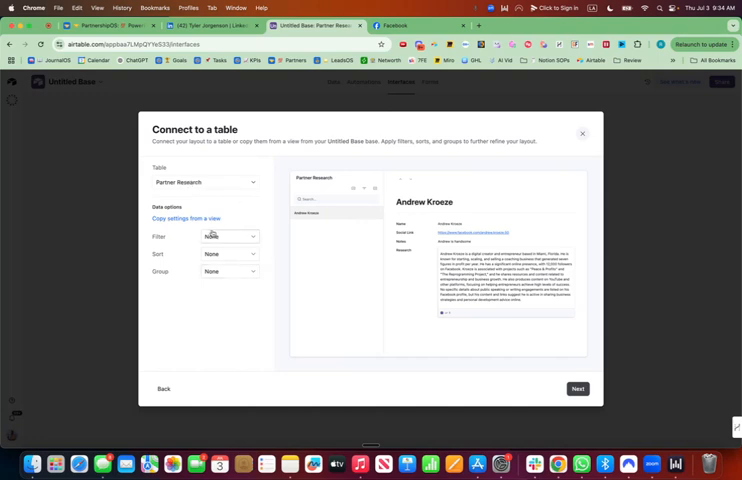
mouse_move(444, 328)
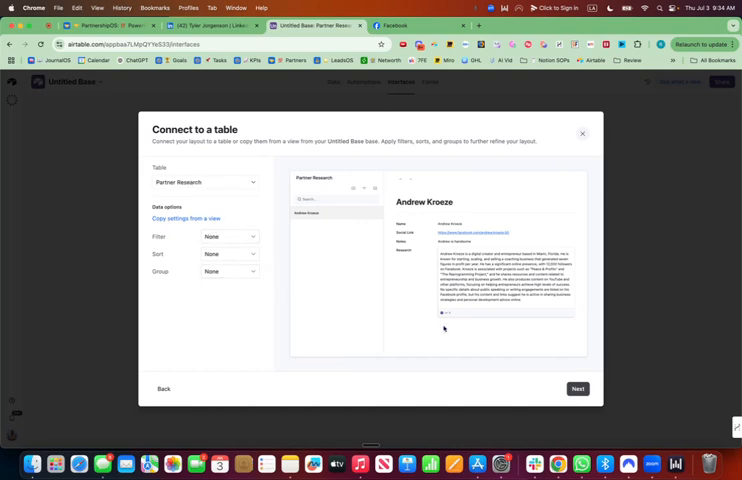
Use the Partner Research table with Name, Social Link, Notes and Research fields, and finish
left_click(577, 388)
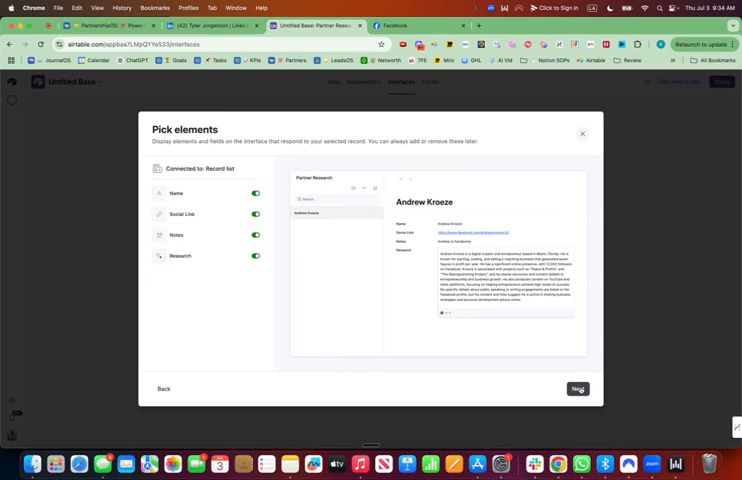
left_click(577, 388)
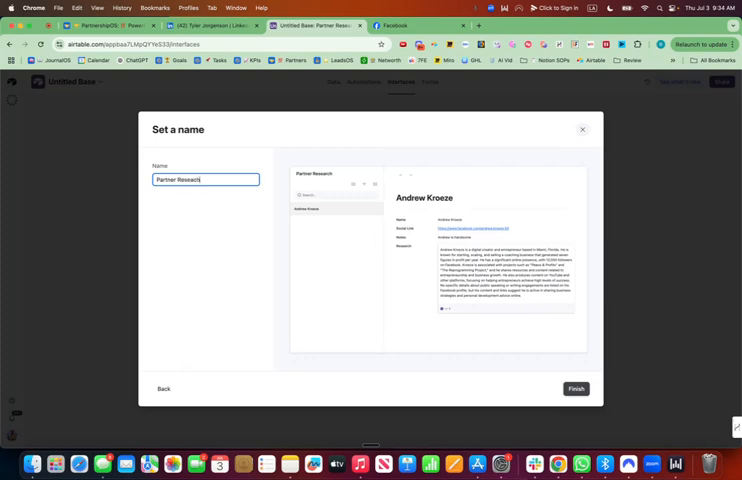
left_click(576, 389)
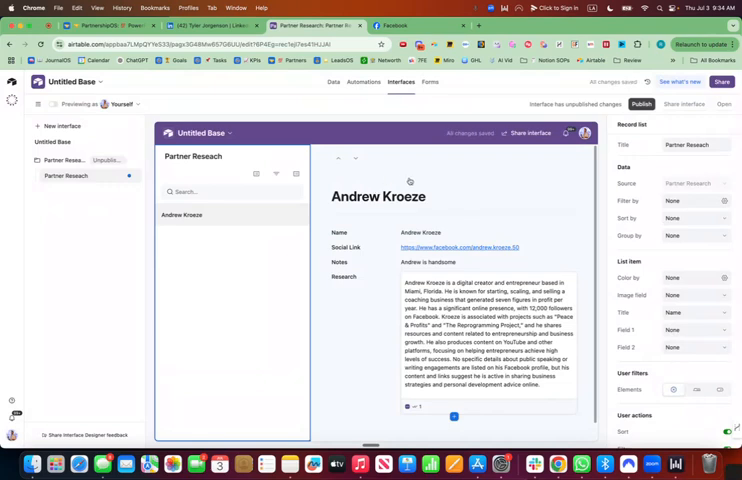
Inspect the record title element, then publish the Partner Research interface and confirm
left_click(378, 196)
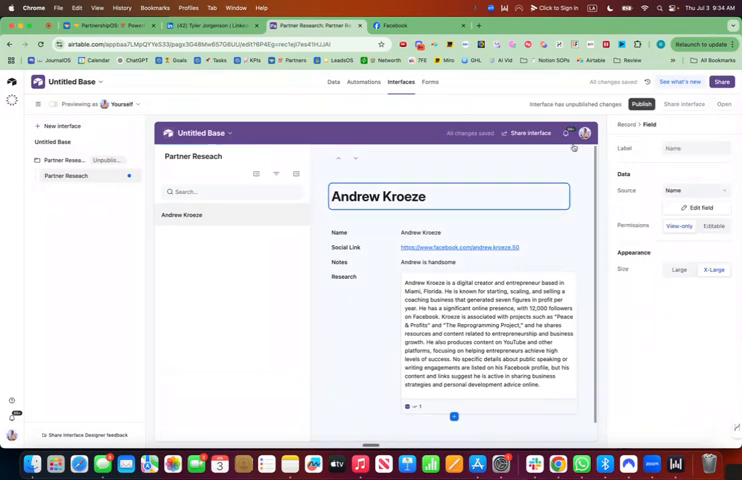
left_click(641, 104)
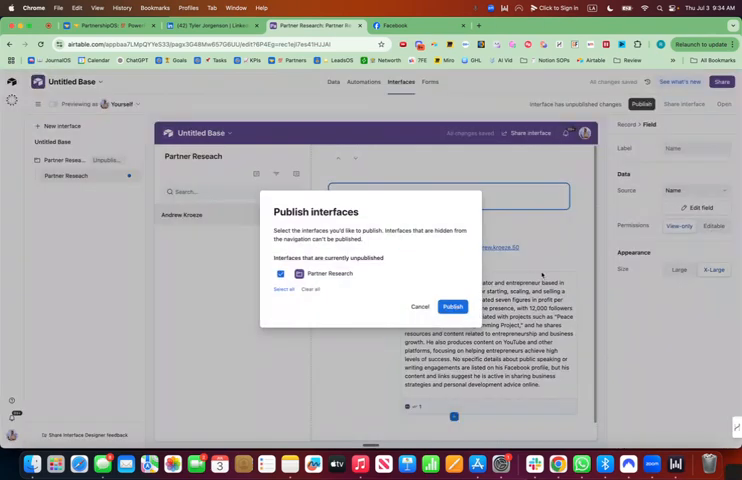
left_click(420, 306)
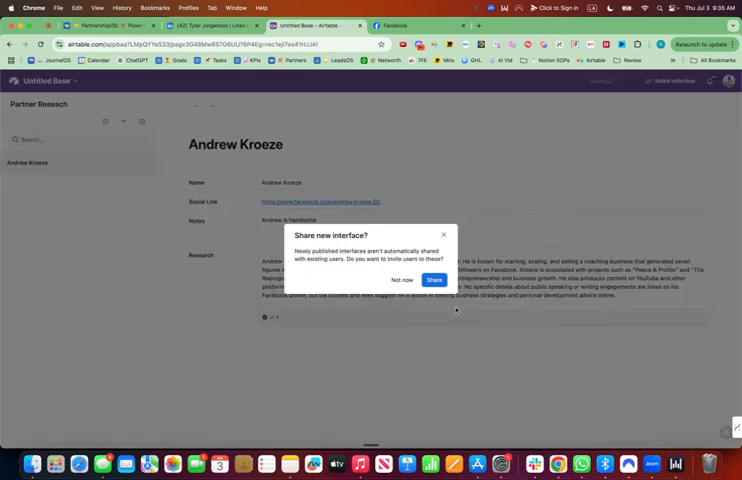
left_click(401, 280)
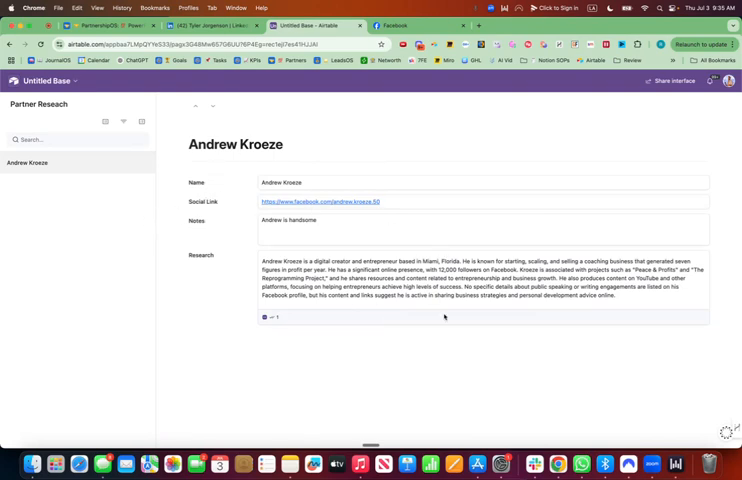
mouse_move(543, 370)
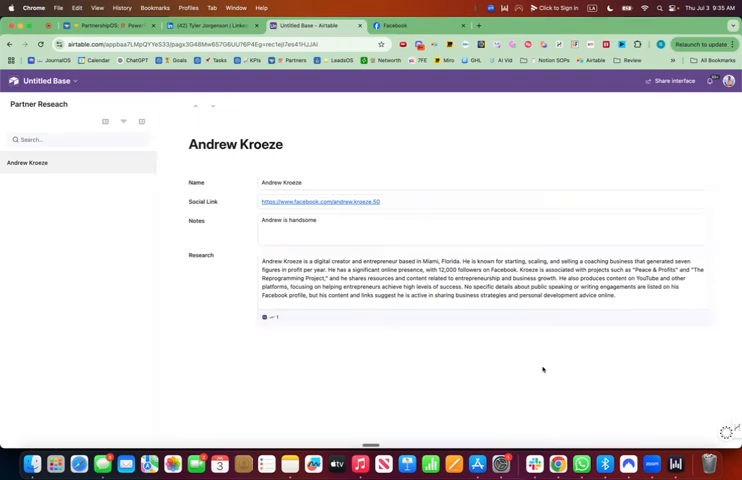